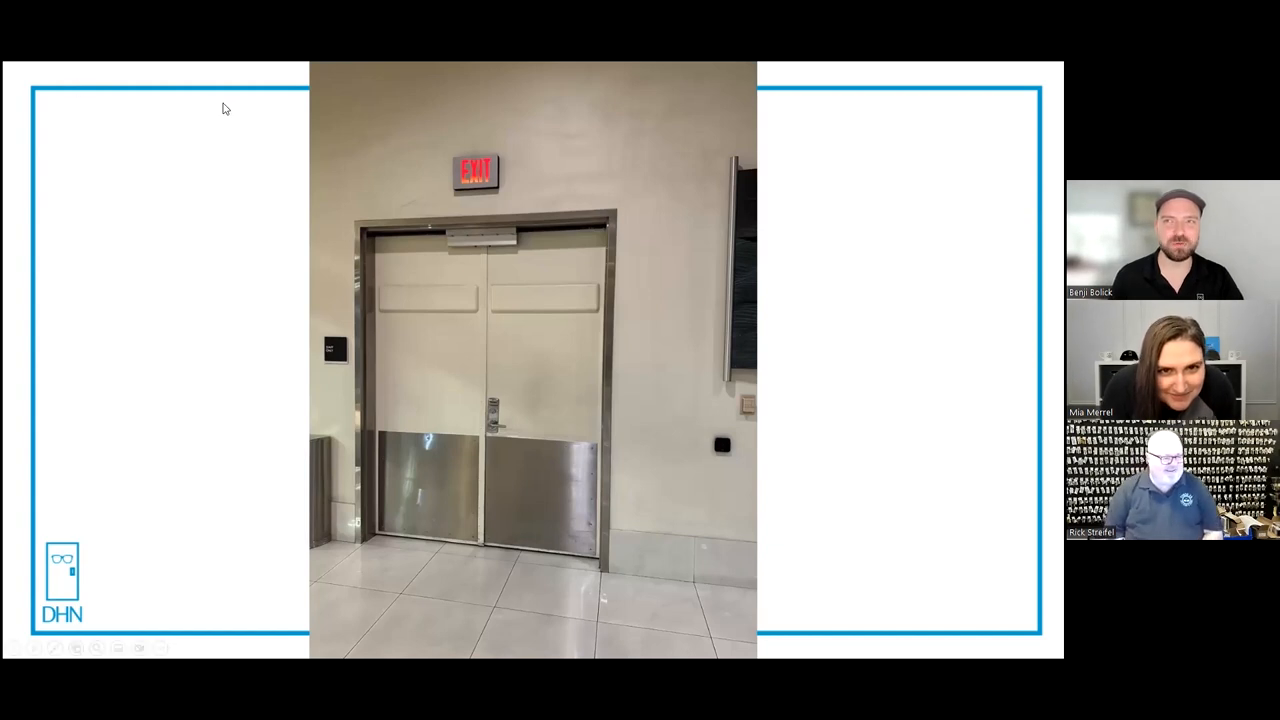
mouse_move(182, 168)
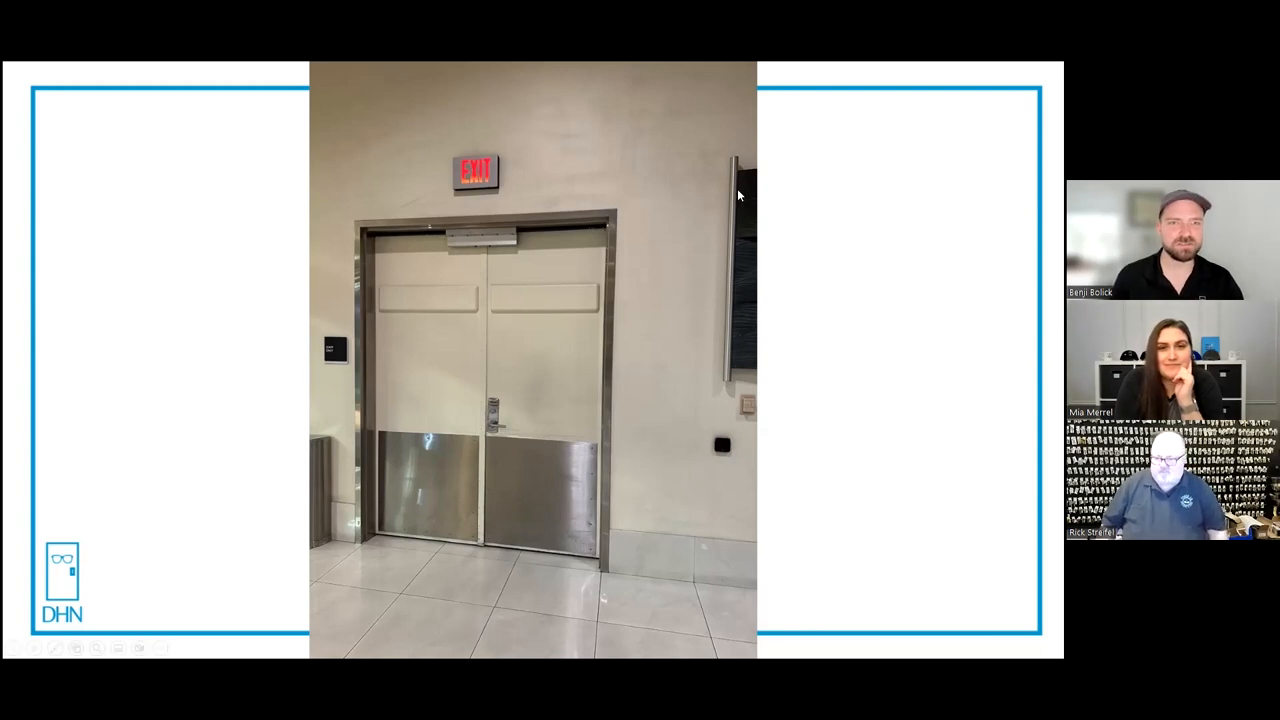
mouse_move(672, 420)
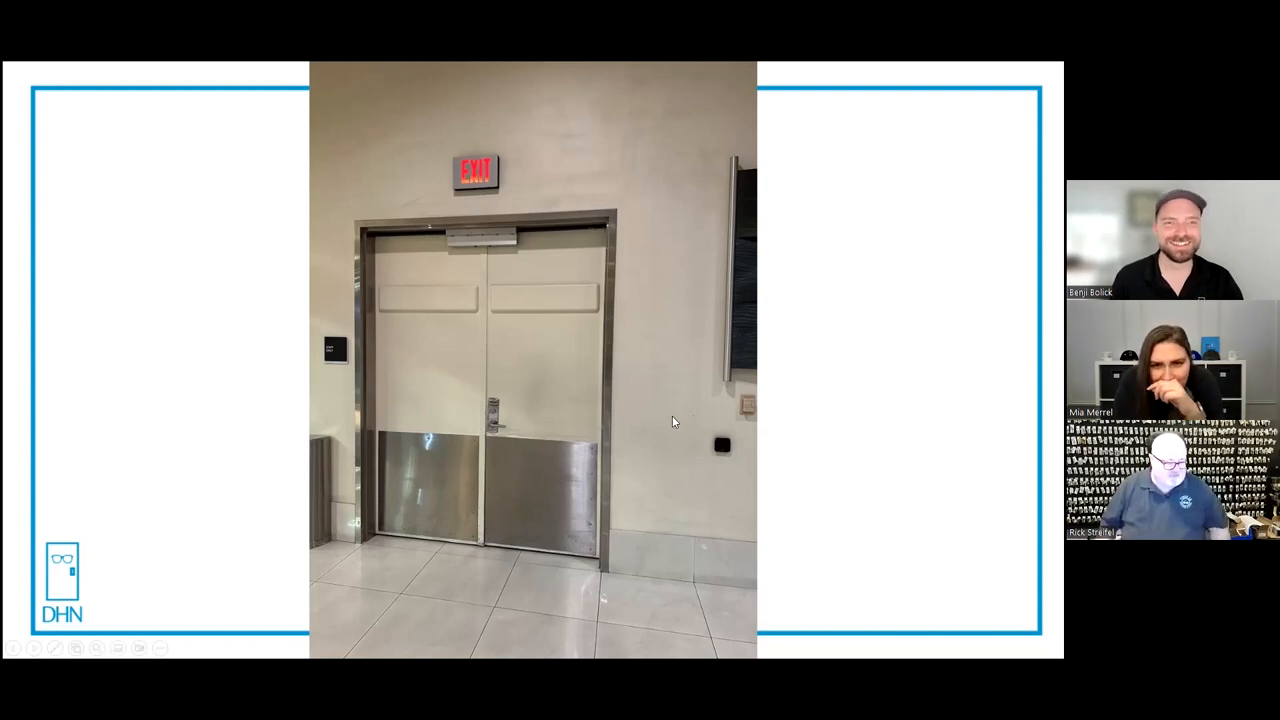